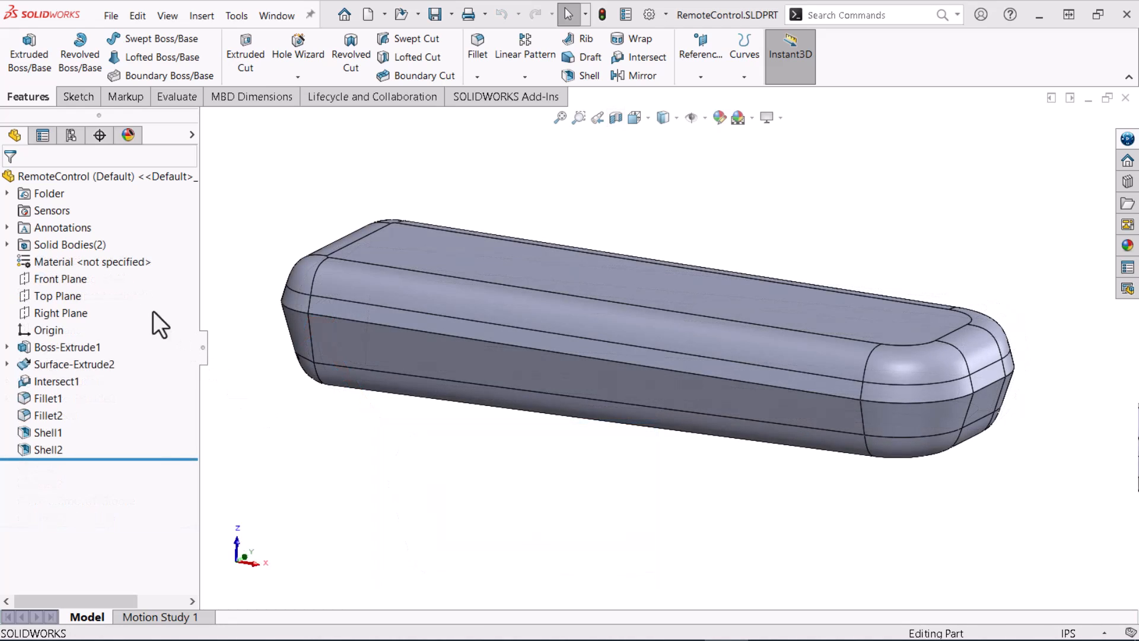
# Expand Solid Bodies(2) in the FeatureManager tree to show Shell1 and Shell2
pyautogui.click(49, 261)
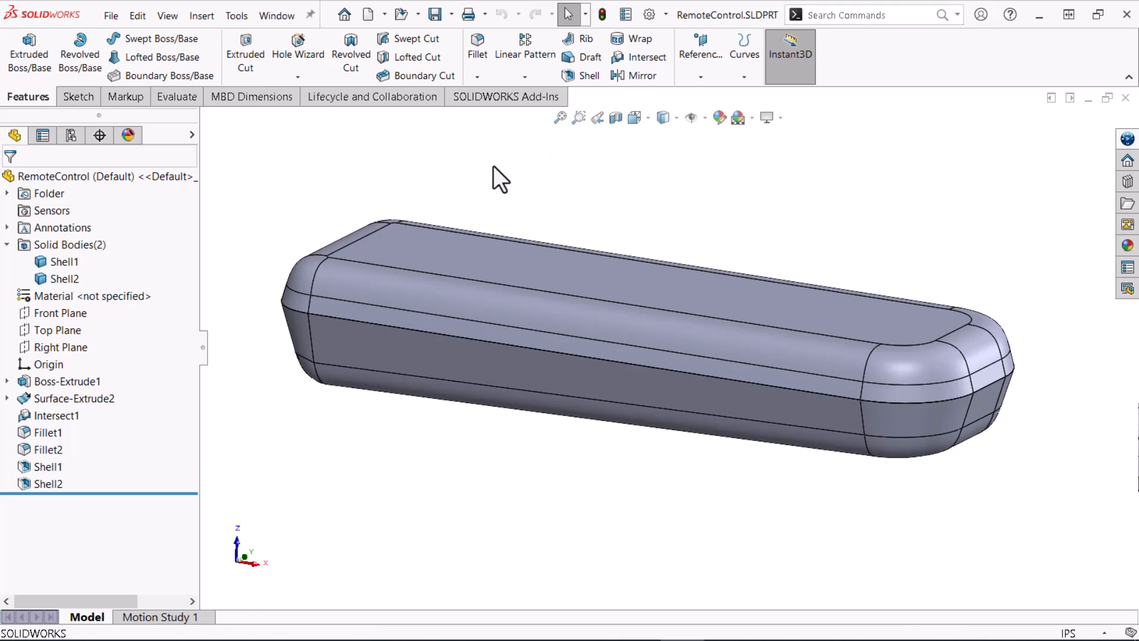
# Reveal the Fastening Feature submenu in the Insert menu, including Lip / Groove
pyautogui.click(202, 14)
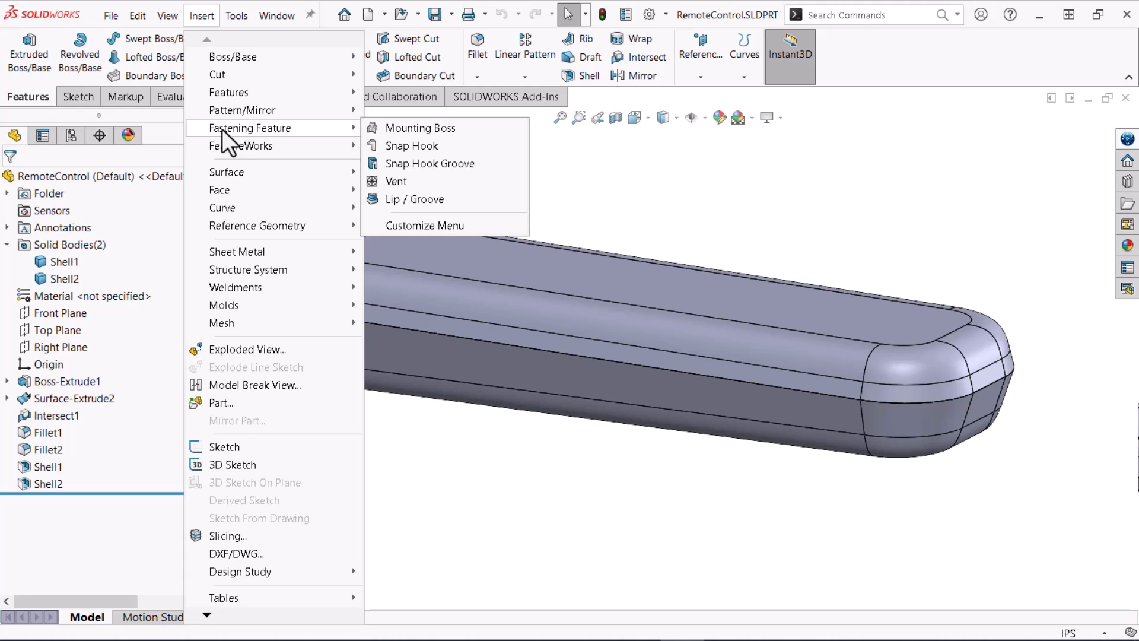
pyautogui.moveTo(260, 144)
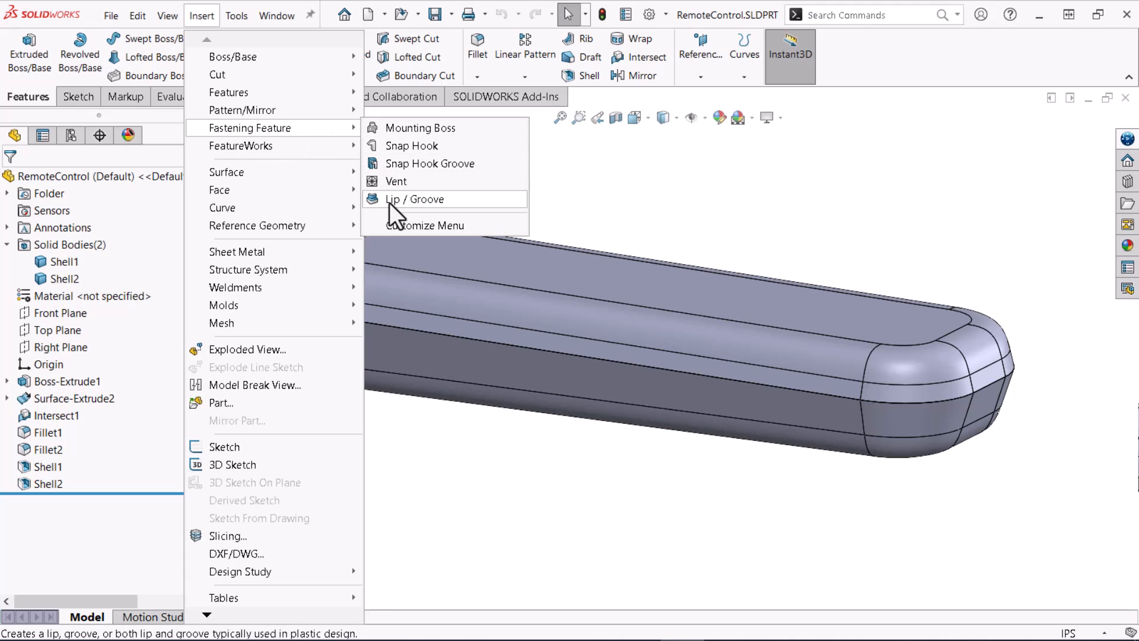
# Start Lip / Groove with Shell2 as the groove body and Shell1 as the lip body
pyautogui.click(413, 199)
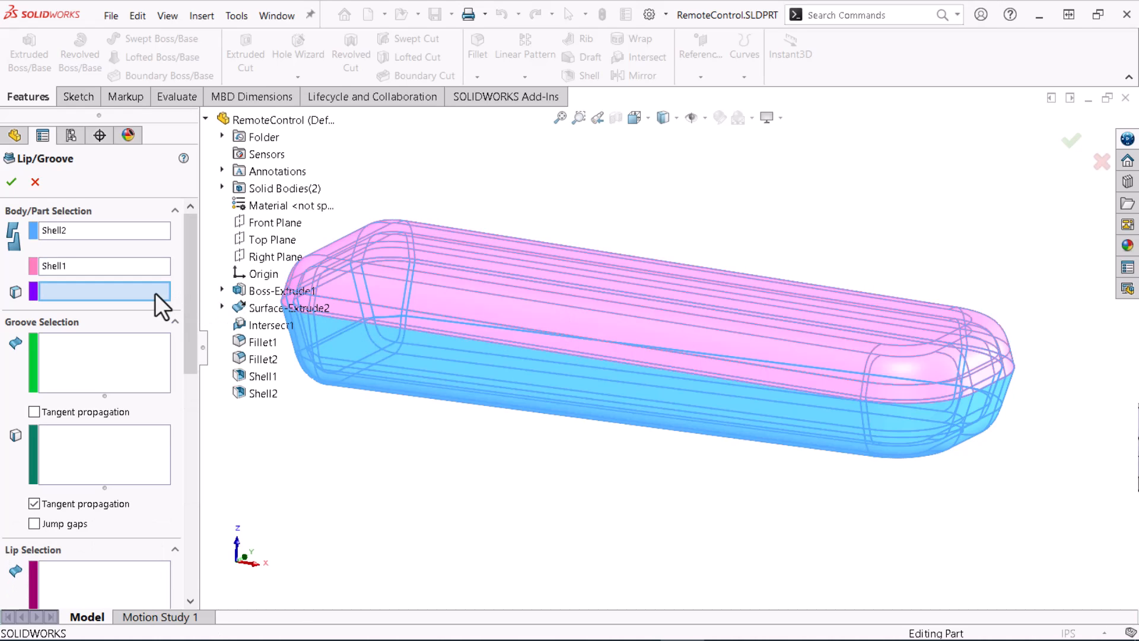
# Use Front Plane direction, pick groove and lip rim faces/edges, set A and F 0.04in, E 0.05in
pyautogui.click(274, 222)
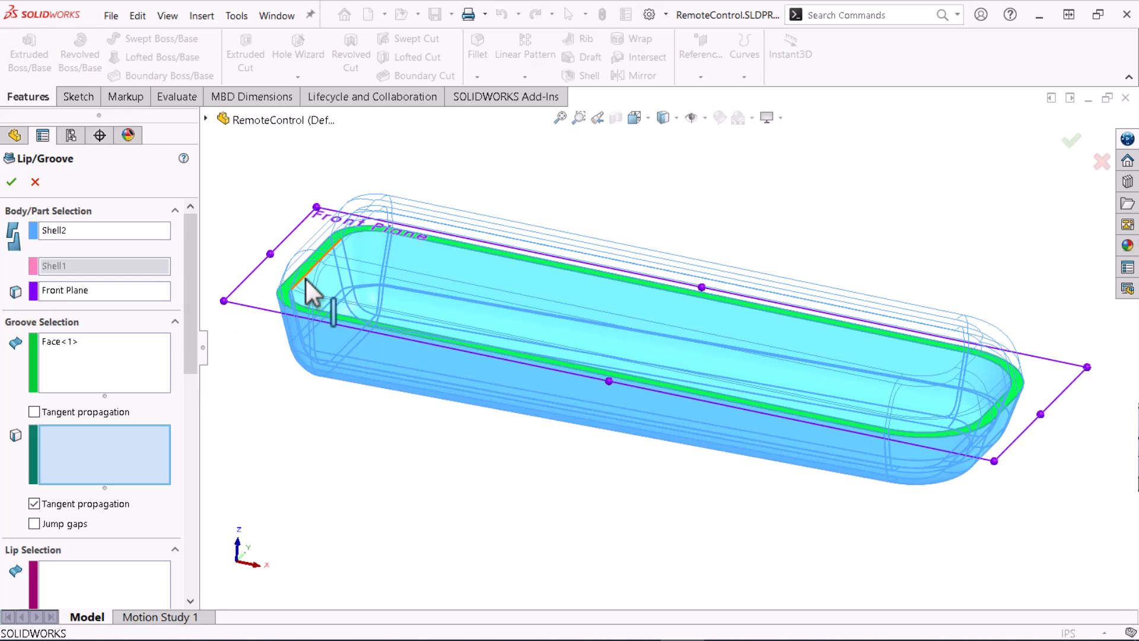
pyautogui.click(312, 294)
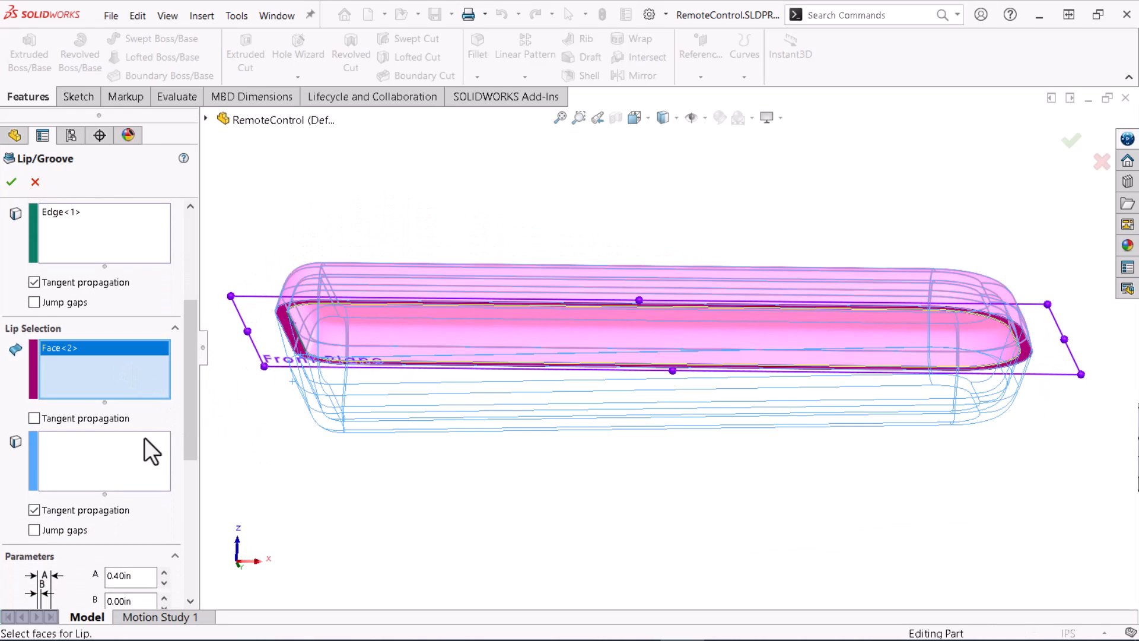
pyautogui.click(305, 349)
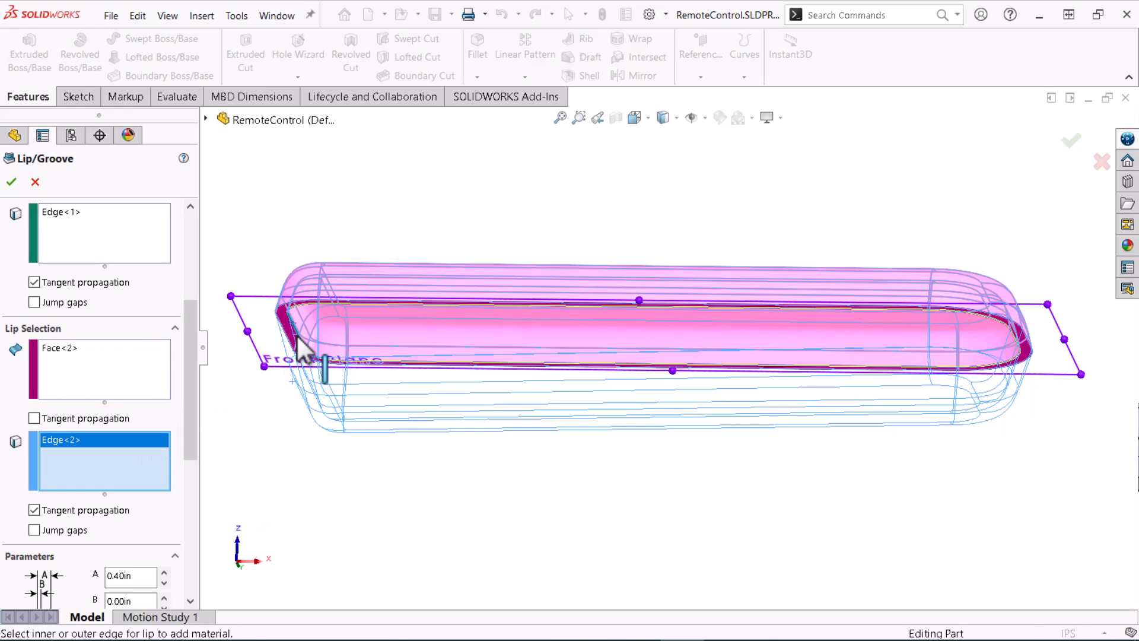
pyautogui.moveTo(196, 356)
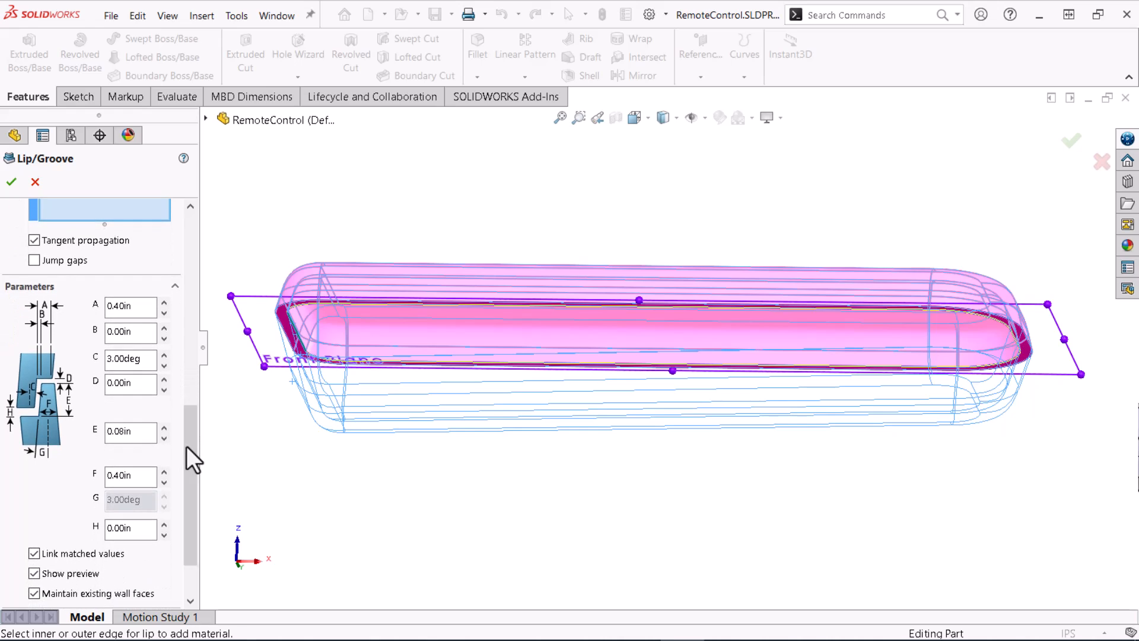
pyautogui.click(130, 306)
pyautogui.write('0.04')
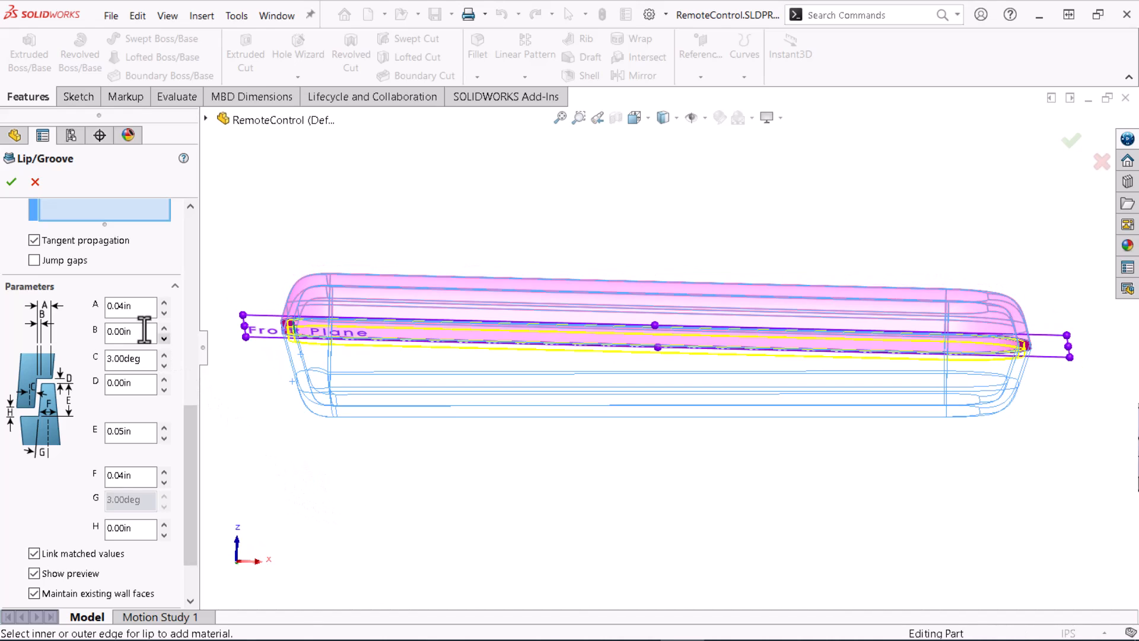
# Accept Lip&Groove1, check the groove in the tree, and section the part by the Top Plane
pyautogui.click(11, 182)
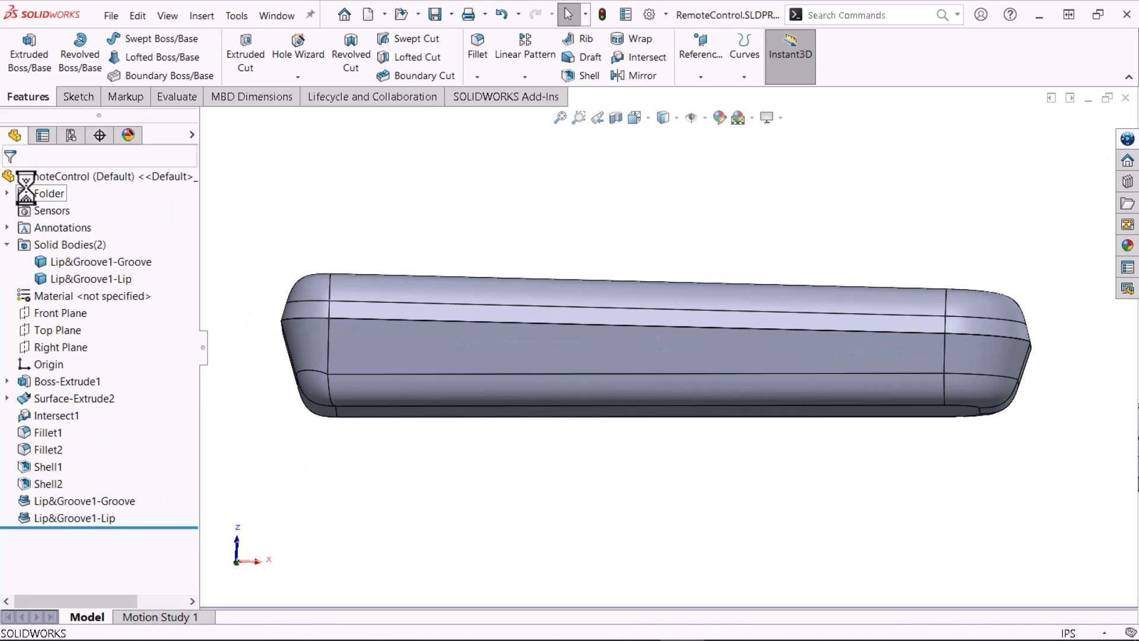
pyautogui.click(83, 501)
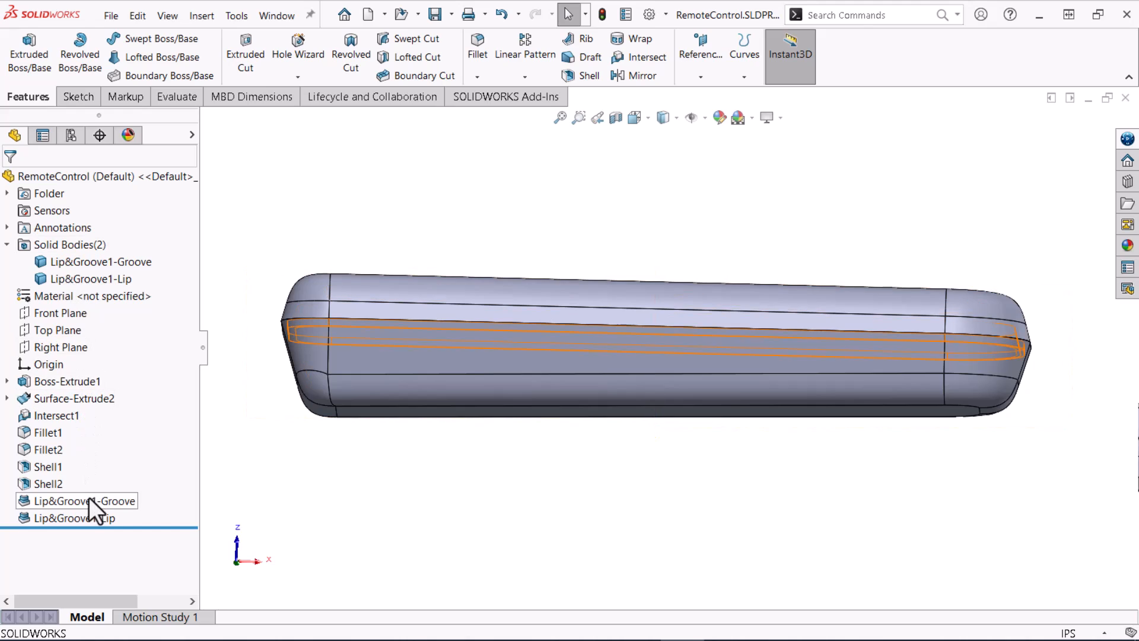
pyautogui.click(83, 501)
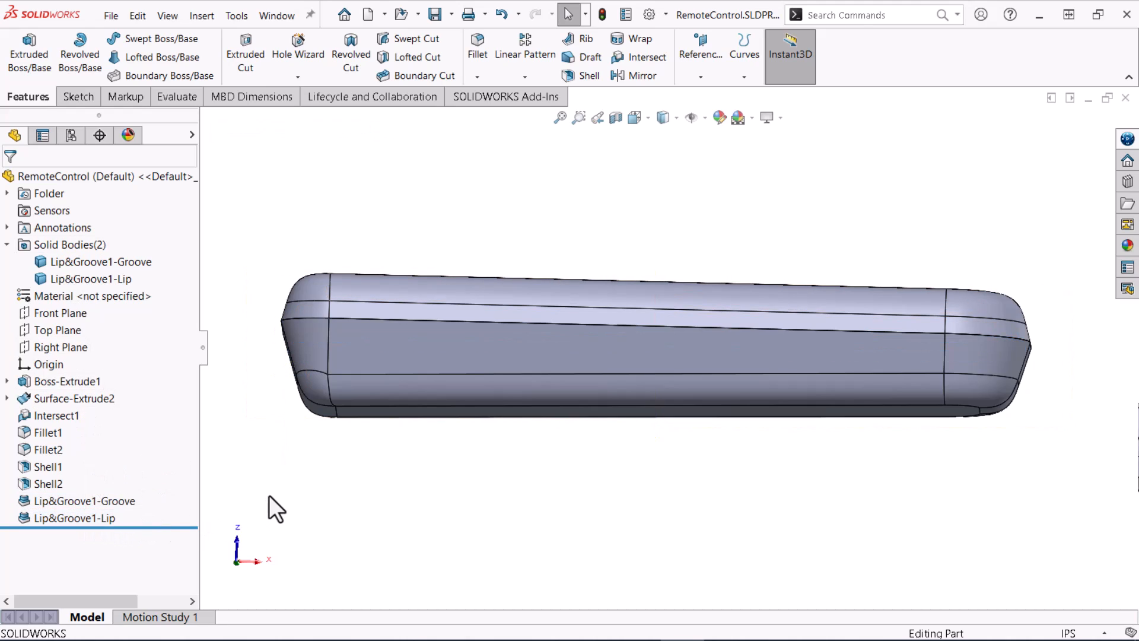
pyautogui.moveTo(617, 141)
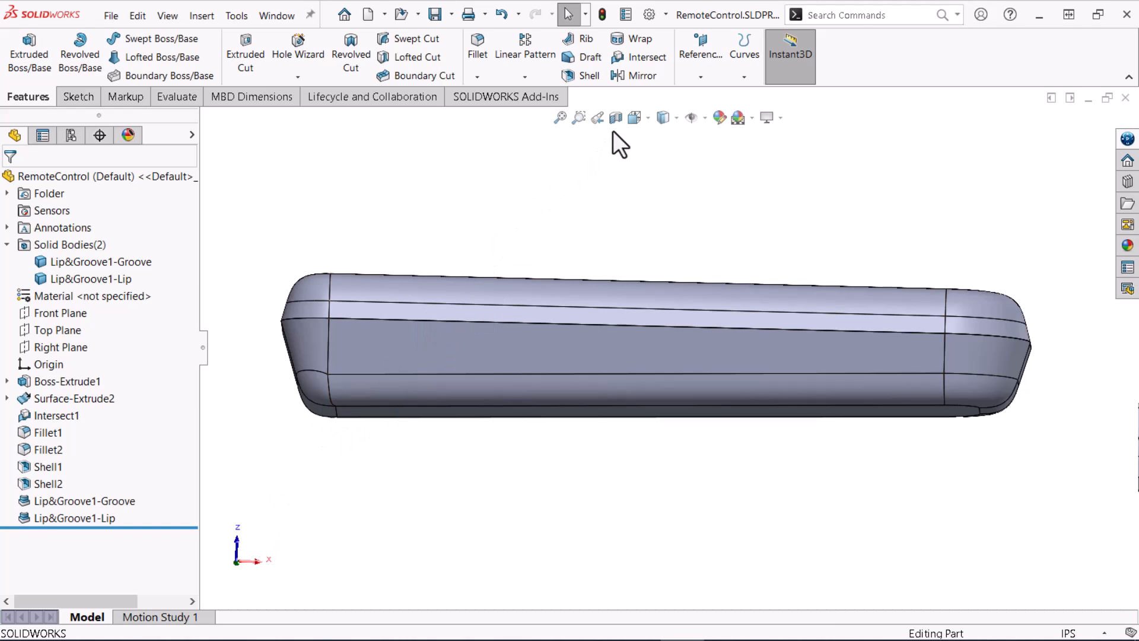
pyautogui.click(615, 117)
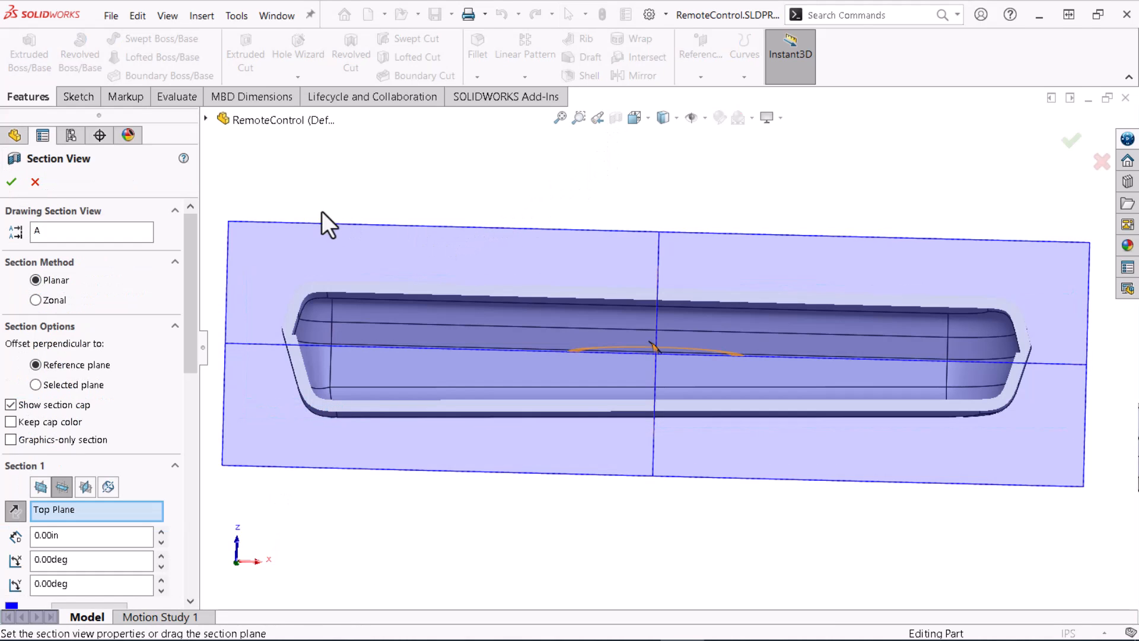